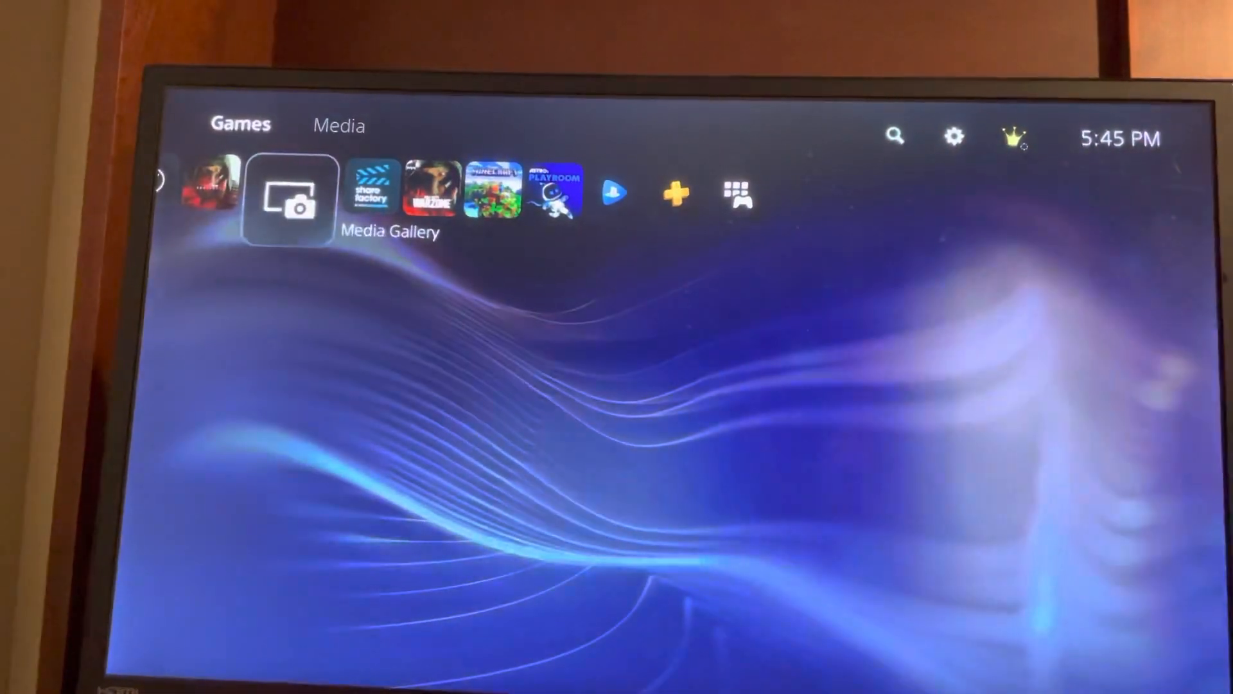
Step: Select the Media Gallery tile on the Games home row to show its Open panel
left_click(288, 196)
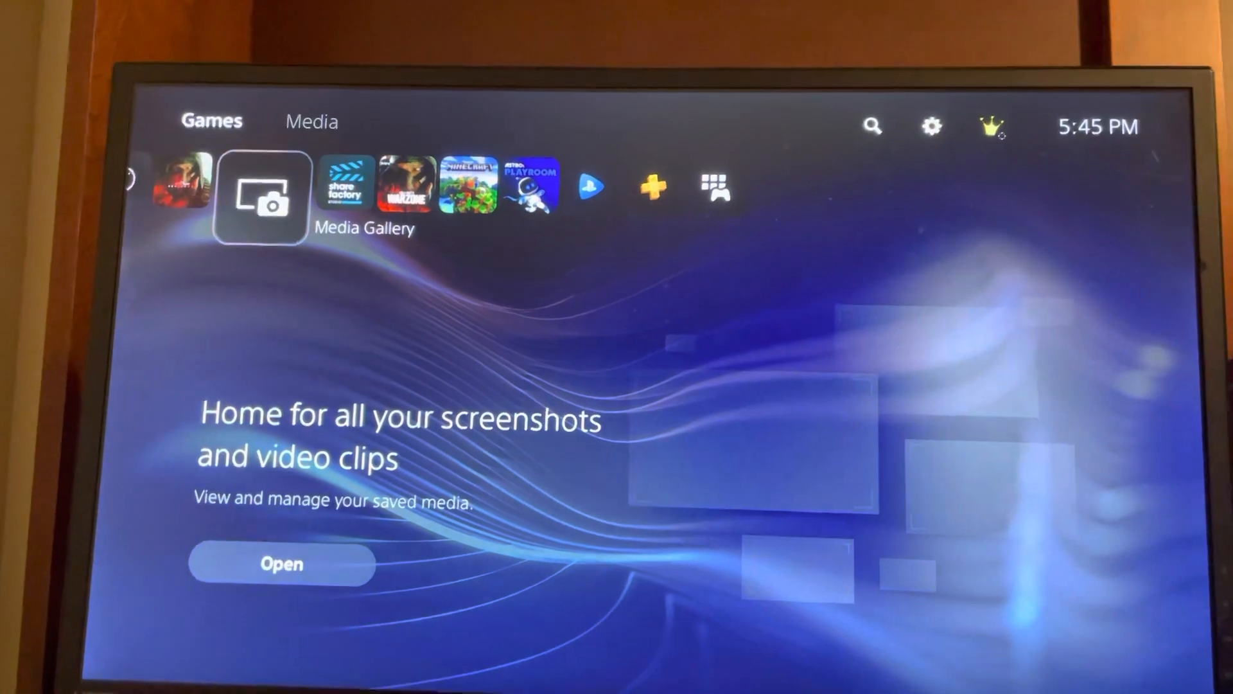